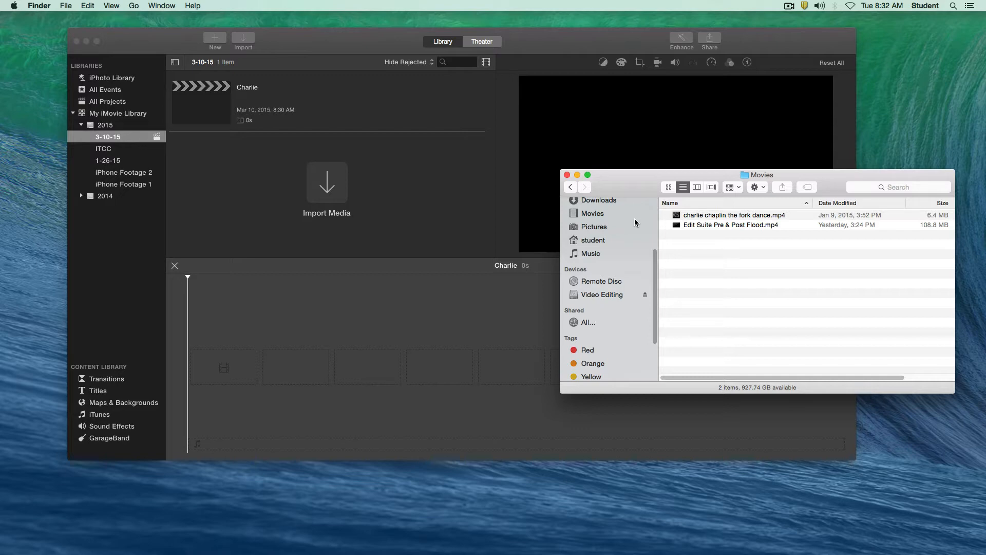
pyautogui.moveTo(715, 220)
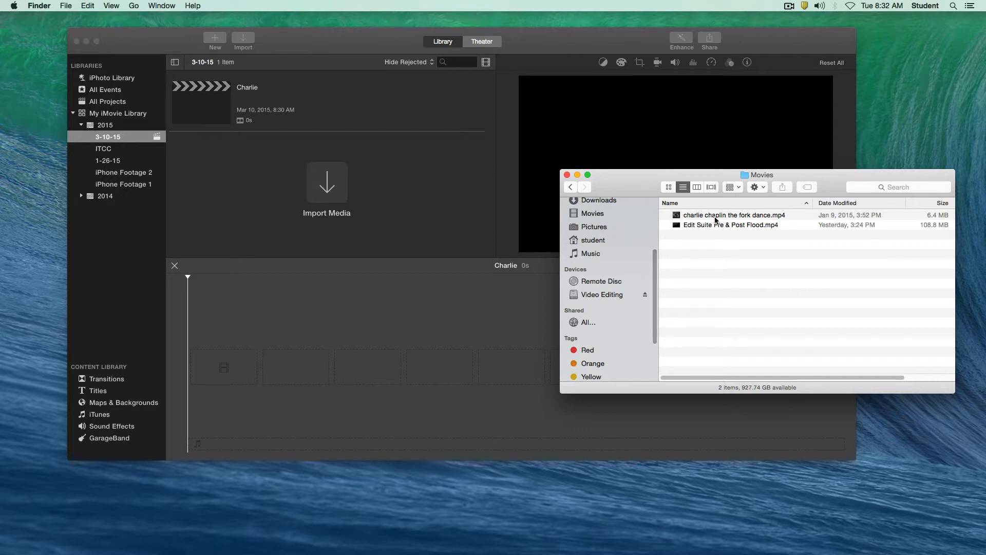
pyautogui.moveTo(723, 218)
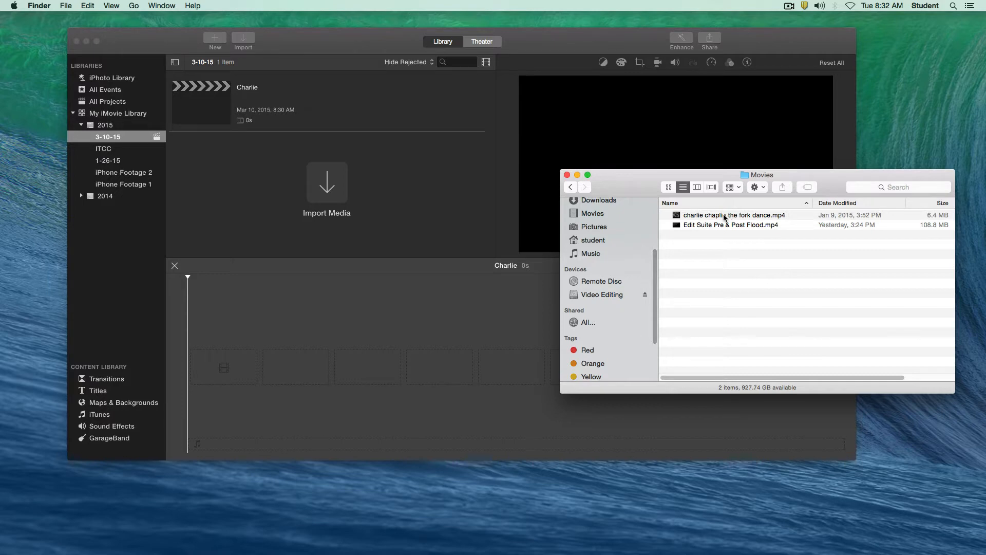
pyautogui.moveTo(214, 115)
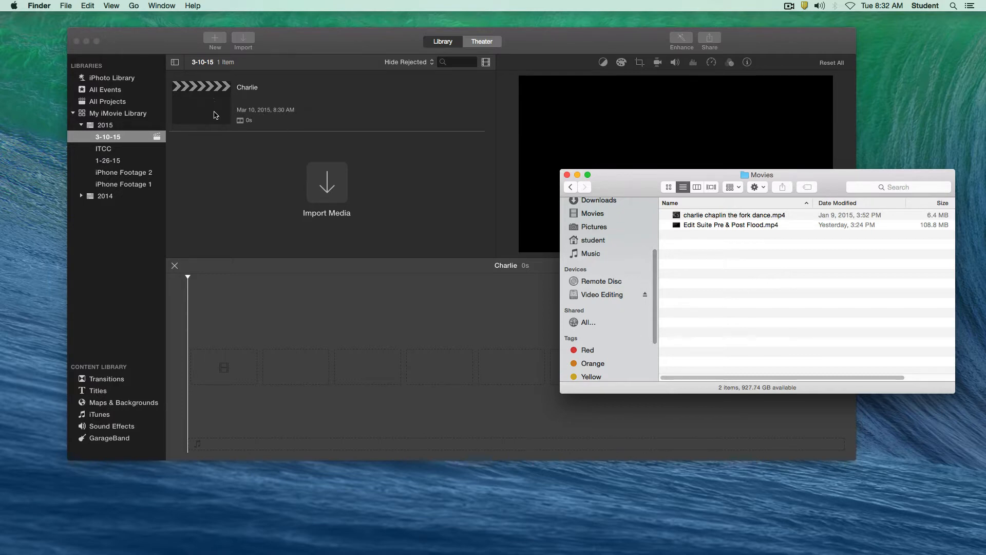
pyautogui.moveTo(234, 187)
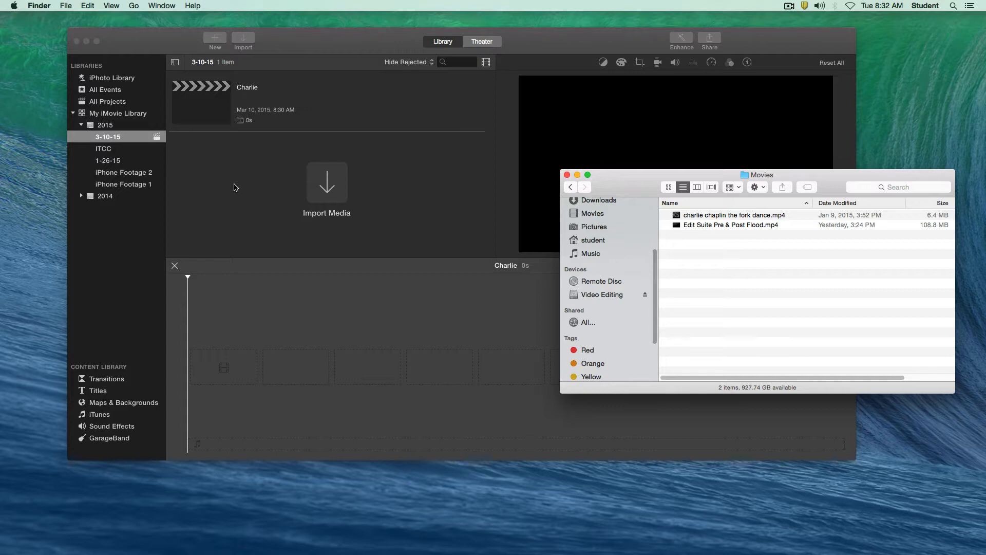
pyautogui.moveTo(439, 200)
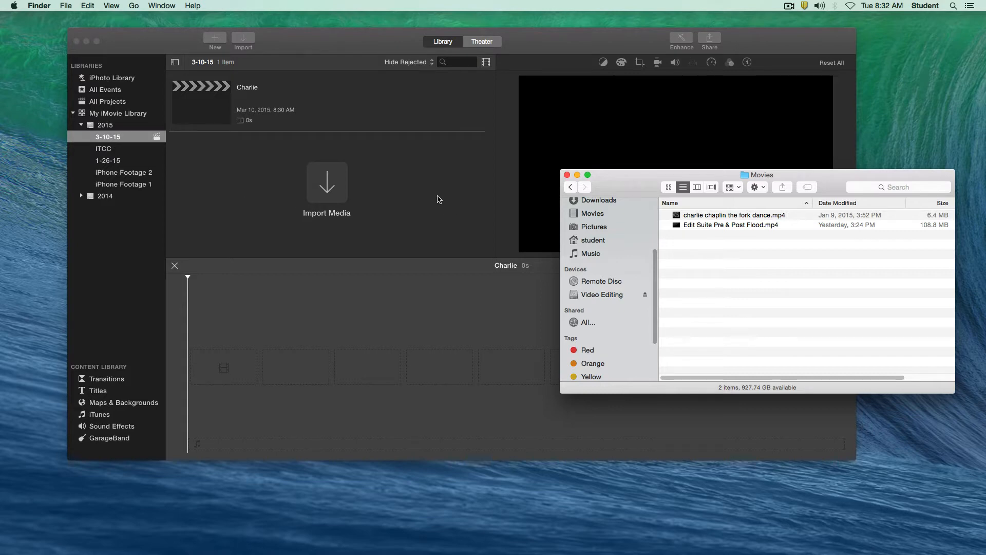
pyautogui.moveTo(707, 211)
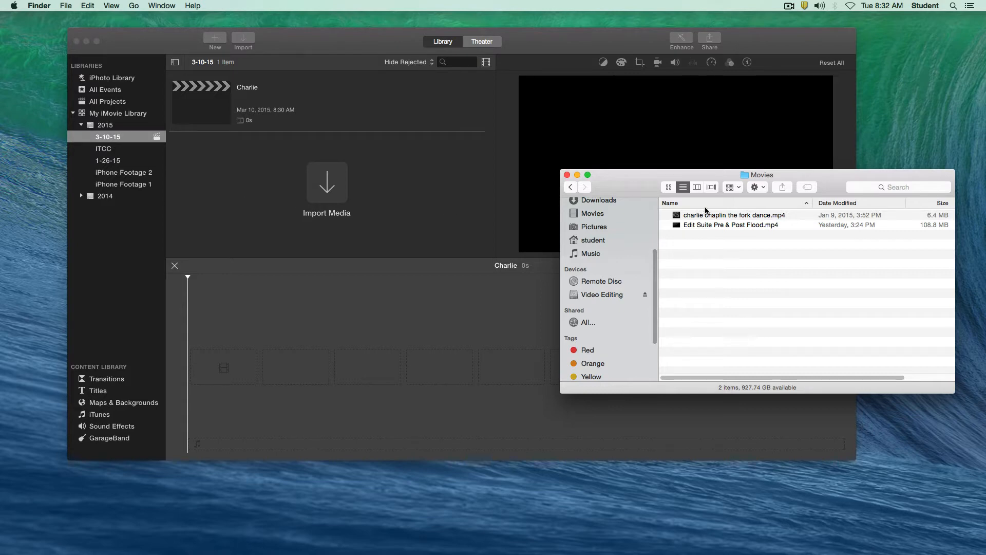
# Bring 'charlie chaplin the fork dance.mp4' into the Charlie project's timeline.
pyautogui.click(733, 215)
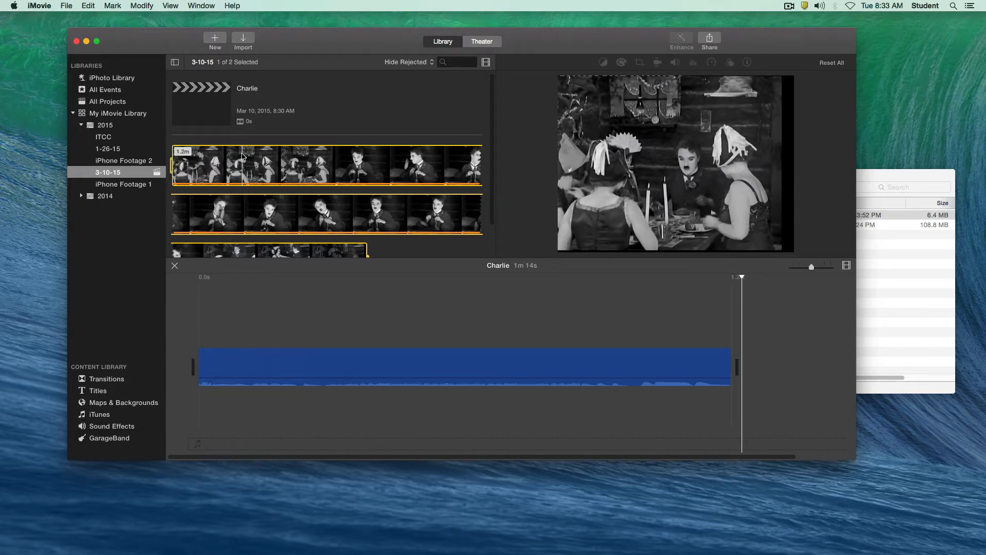
# Place the playhead at the mid-clip moment chosen for the freeze.
pyautogui.click(465, 333)
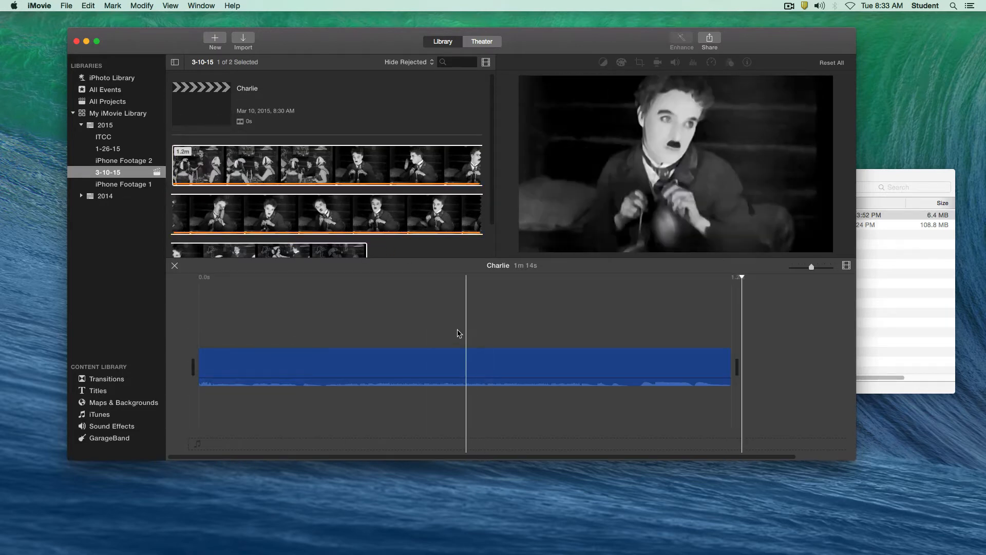
pyautogui.click(385, 327)
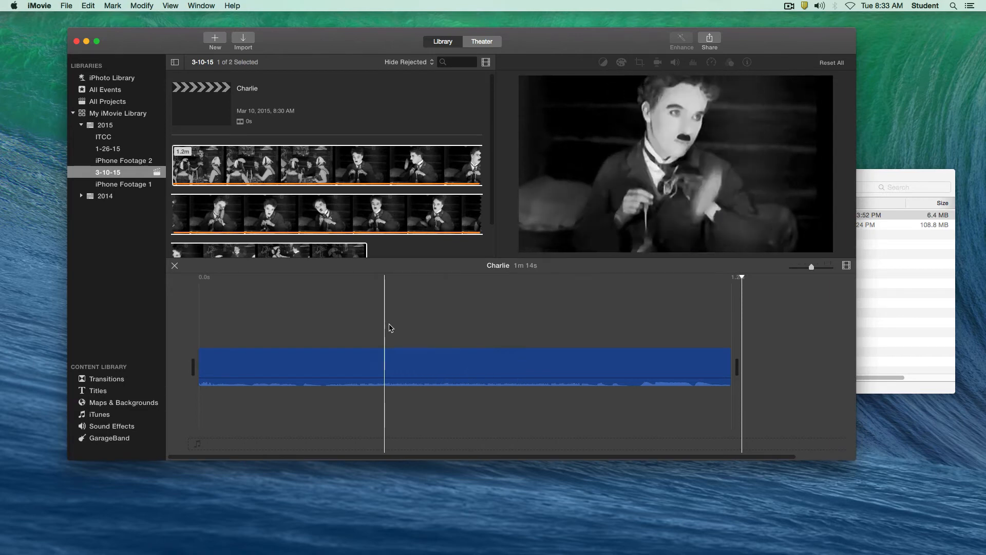
pyautogui.click(462, 326)
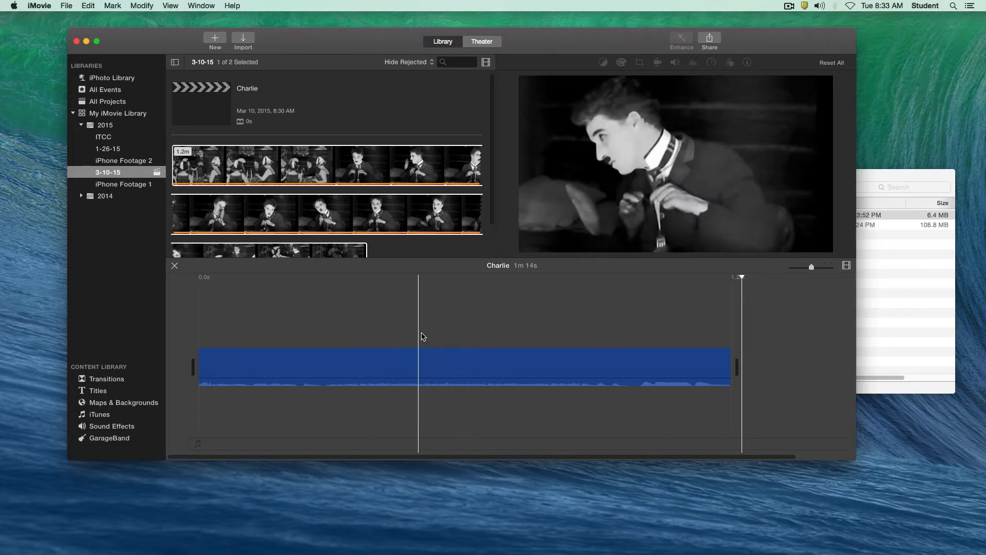
pyautogui.click(460, 337)
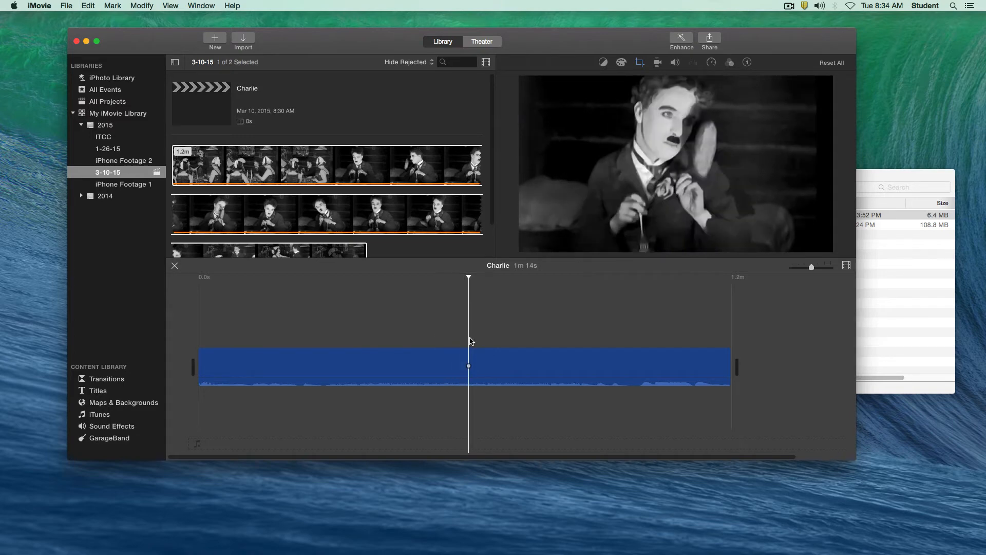
pyautogui.moveTo(222, 54)
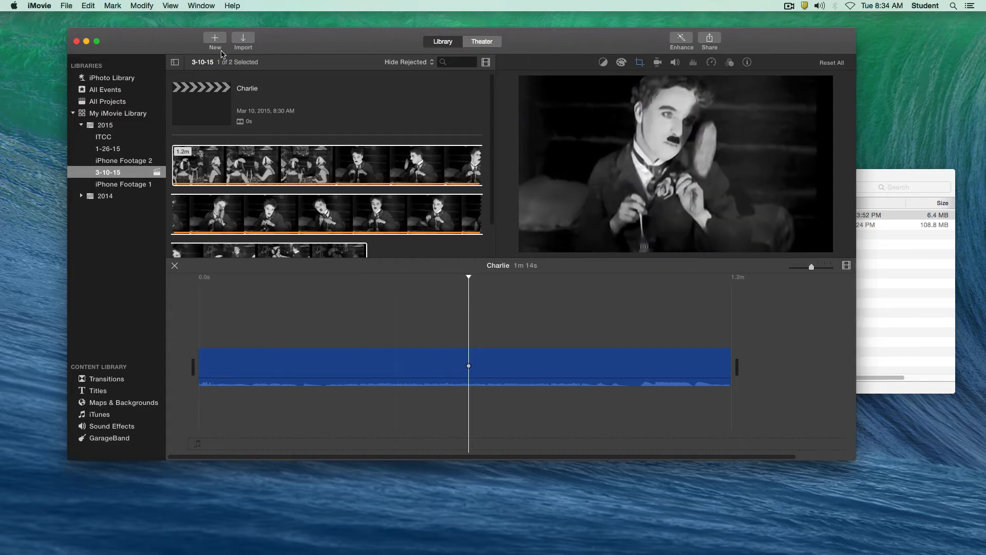
# Insert a freeze frame there via Modify > Add Freeze Frame, extending the movie to 1m 18s.
pyautogui.click(142, 6)
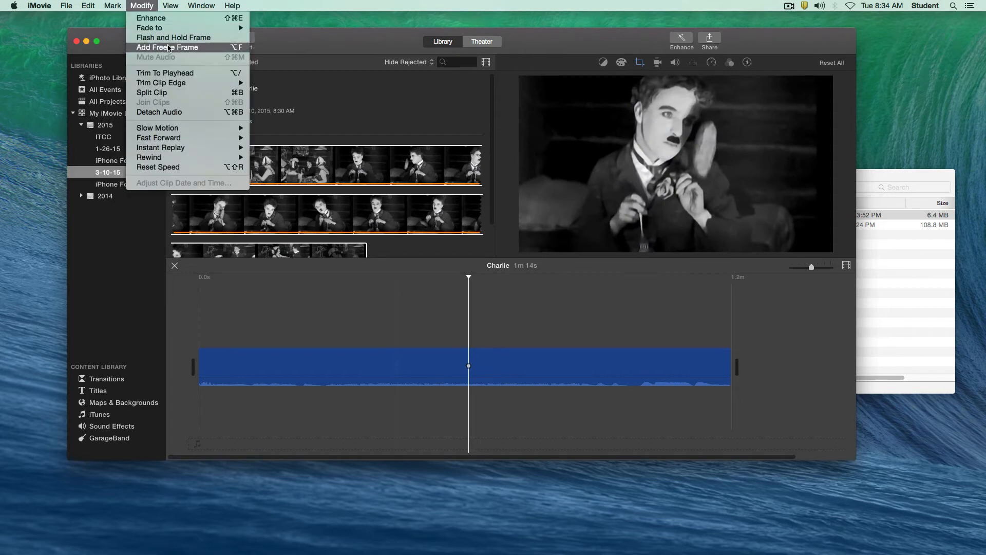
pyautogui.moveTo(181, 50)
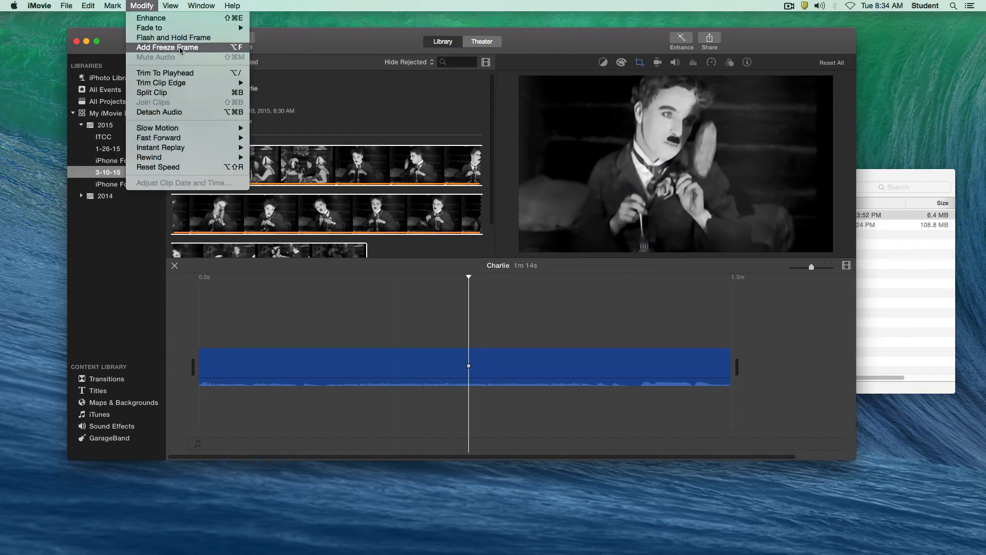
pyautogui.click(167, 47)
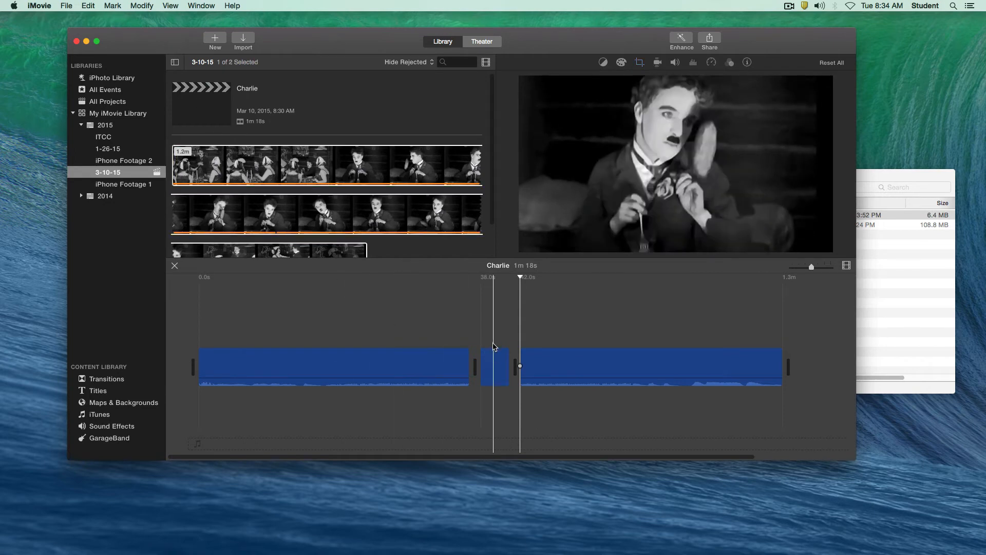
pyautogui.moveTo(494, 371)
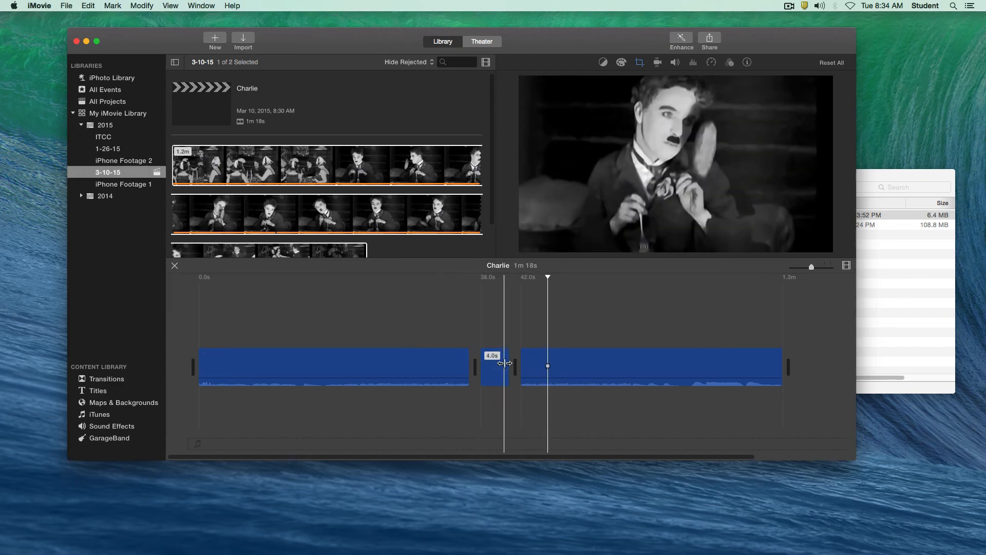
# Confirm the freeze frame lasts 4.0 seconds, spanning 38 s to 42 s.
pyautogui.click(493, 367)
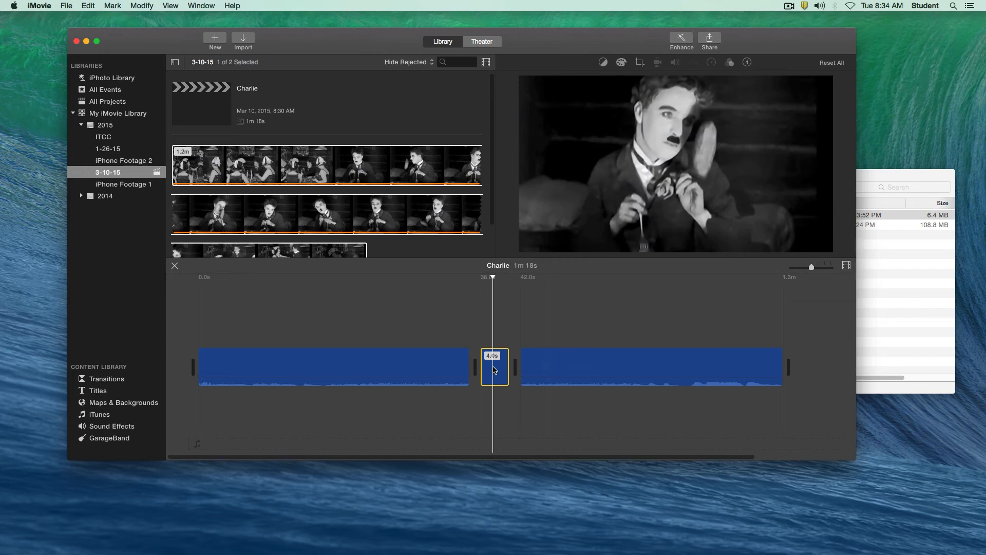